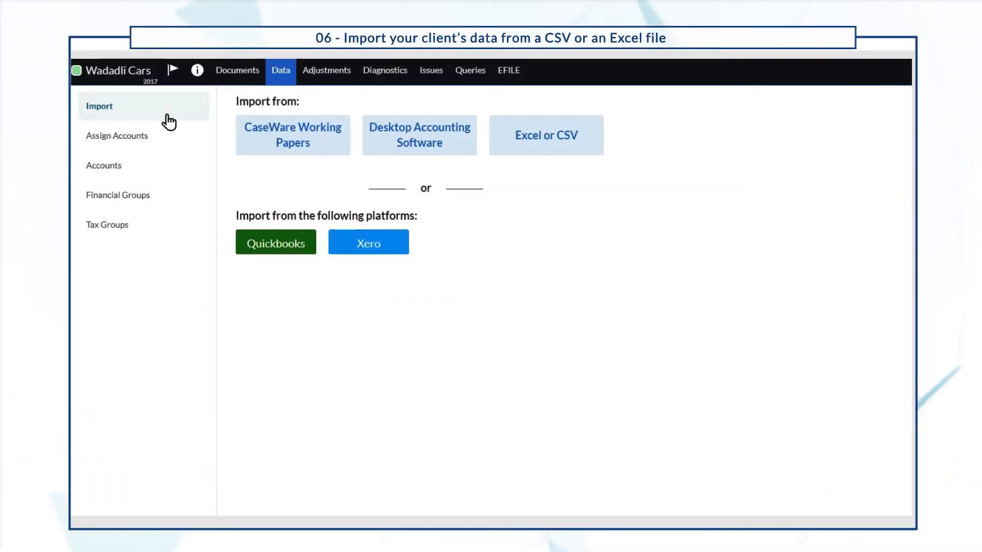
Choose ACME Inc - Cdn.xls as the Excel/CSV trial balance file to import into Wadadli Cars.
click(545, 135)
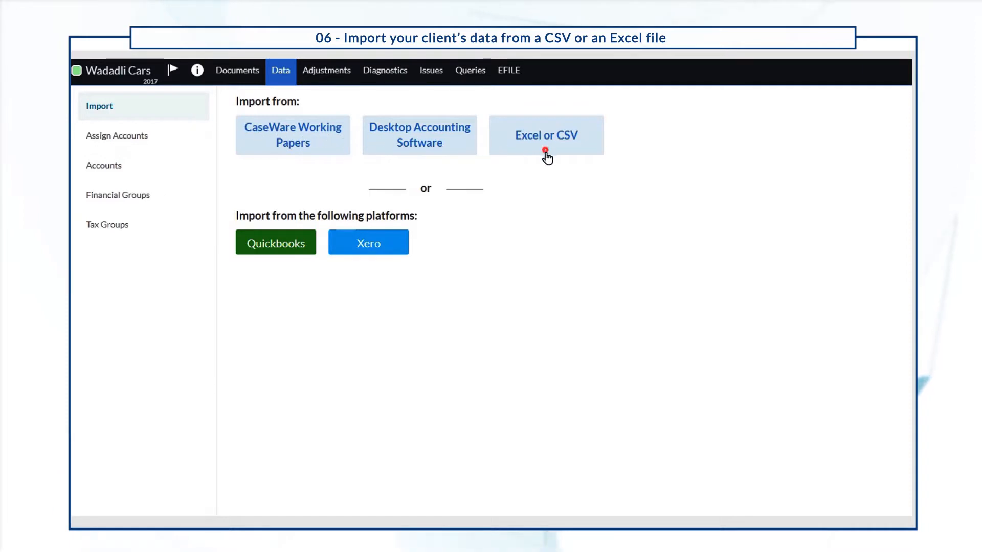
click(545, 135)
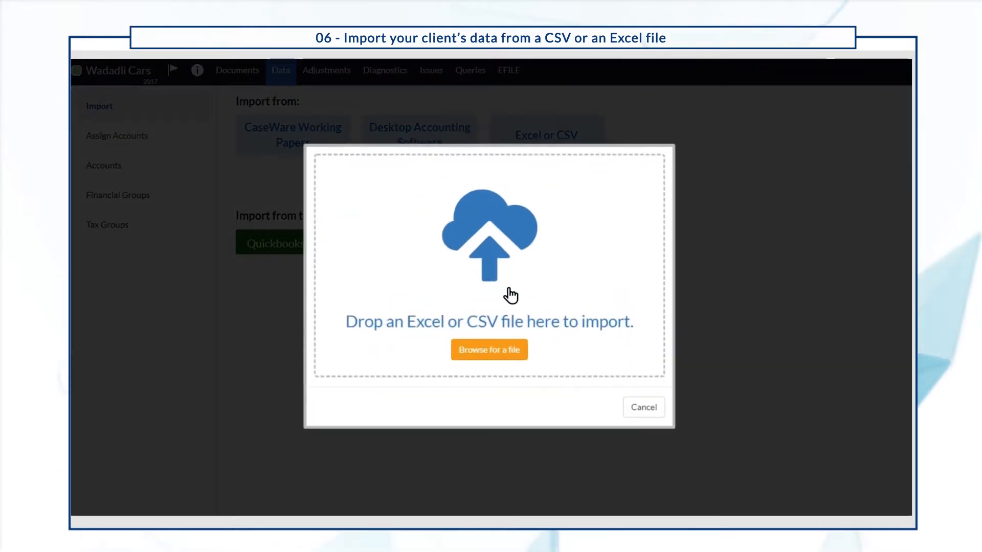
click(489, 349)
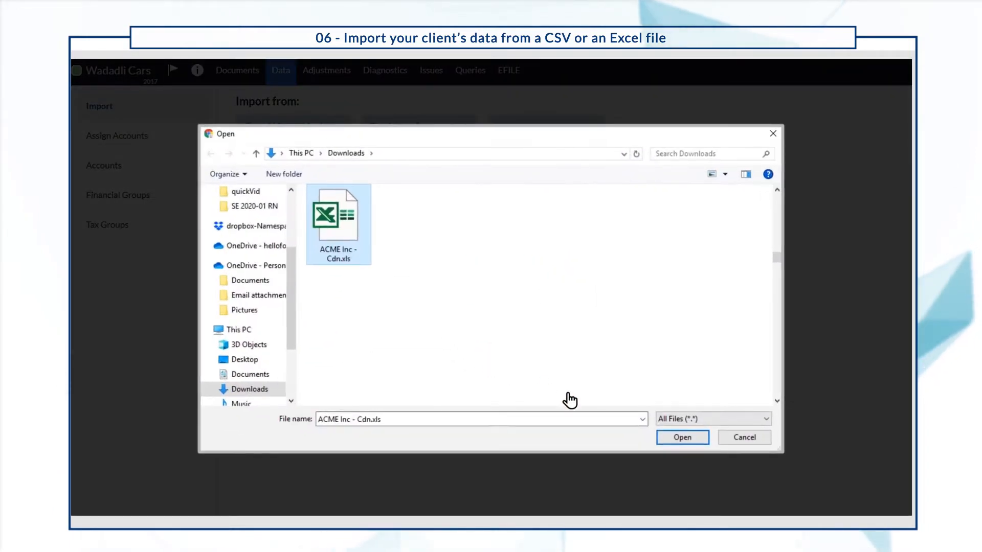
click(681, 437)
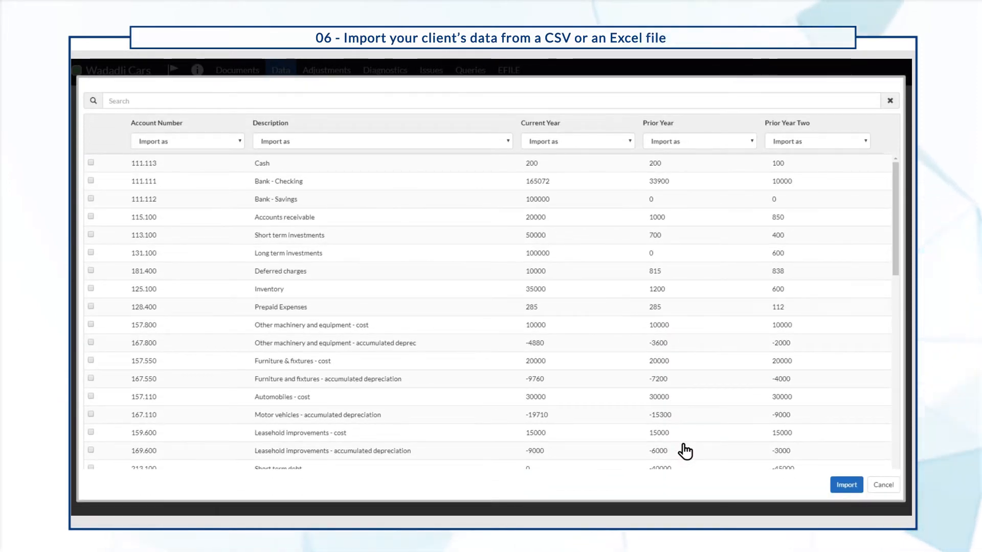
mouse_move(339, 216)
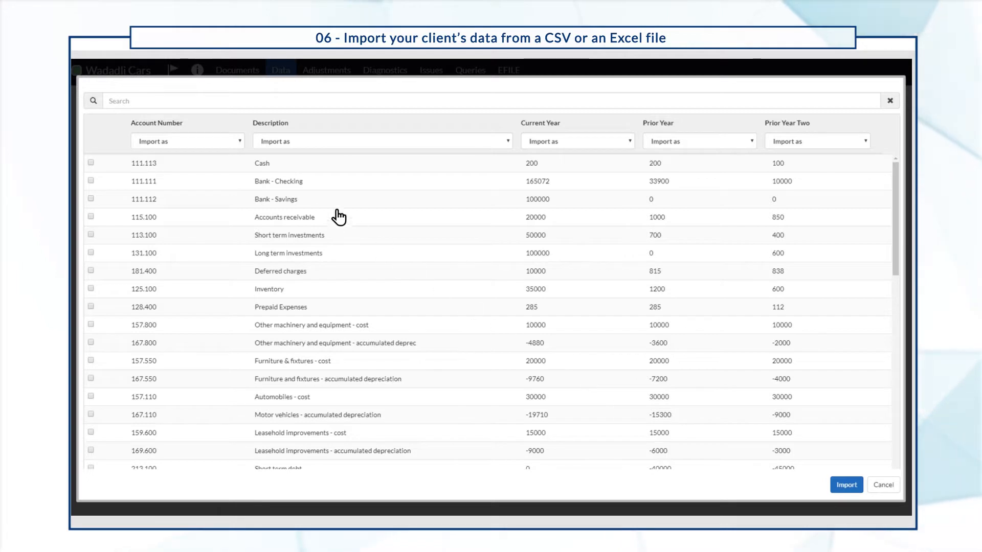
Map columns as Account Number, Account Name, CY and PY, and exclude Prior Year Two.
click(187, 142)
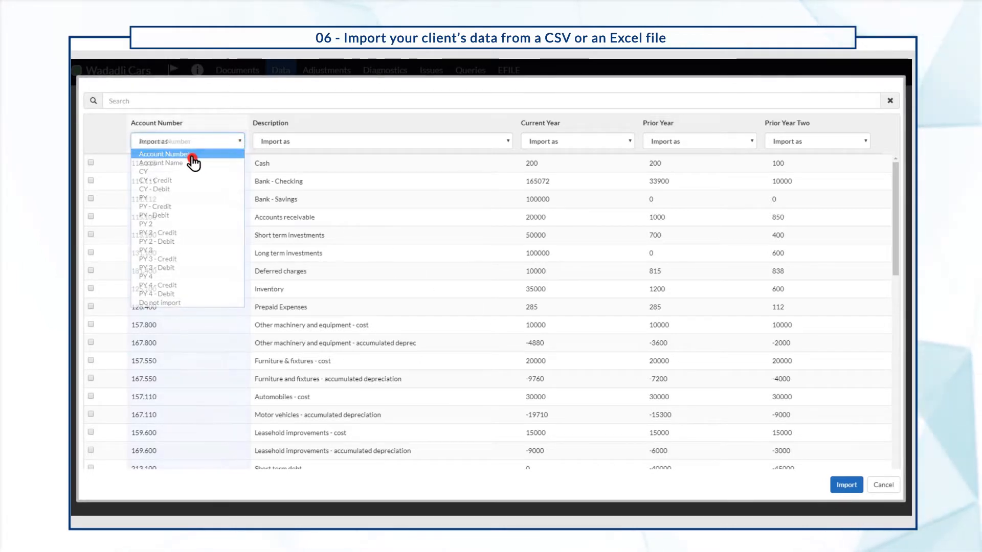
click(509, 141)
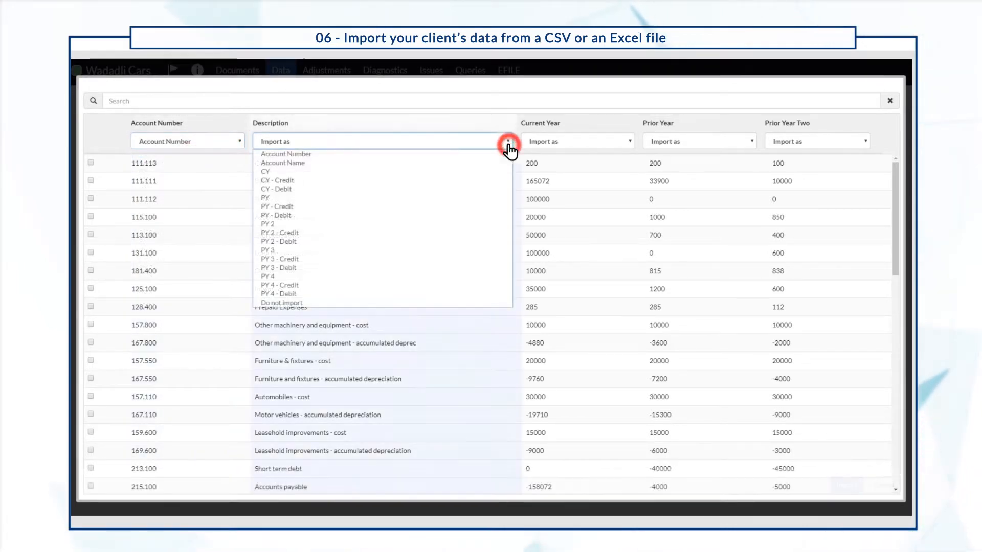
click(282, 163)
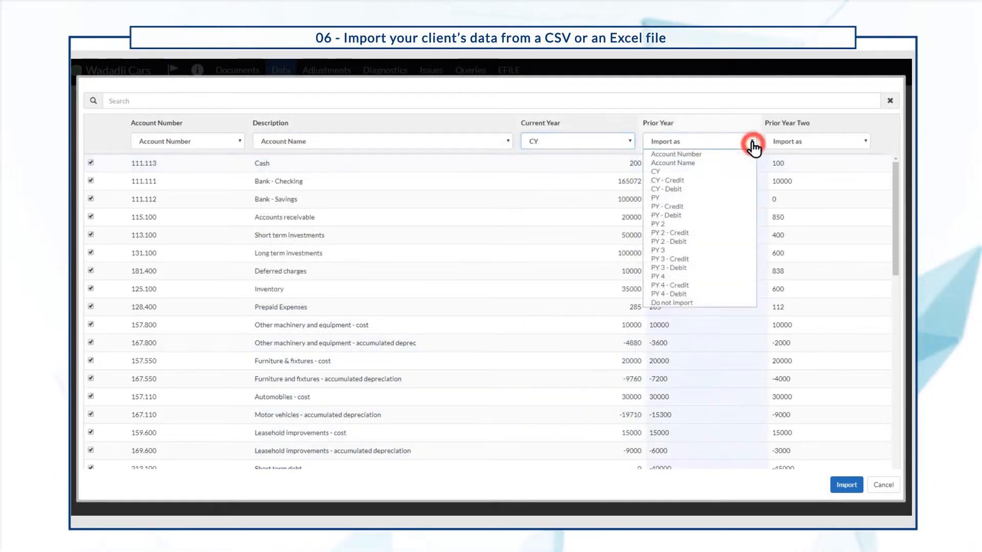
click(656, 198)
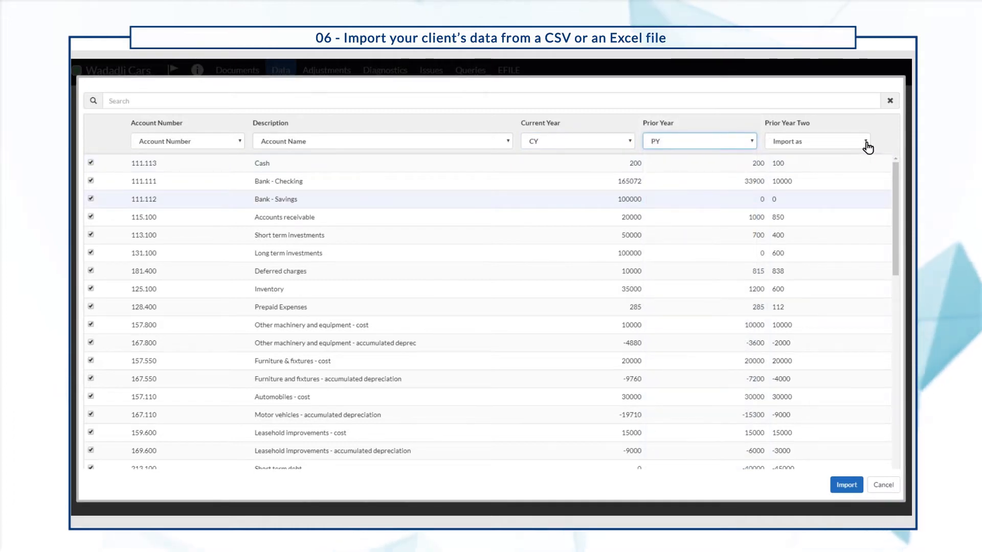
click(817, 141)
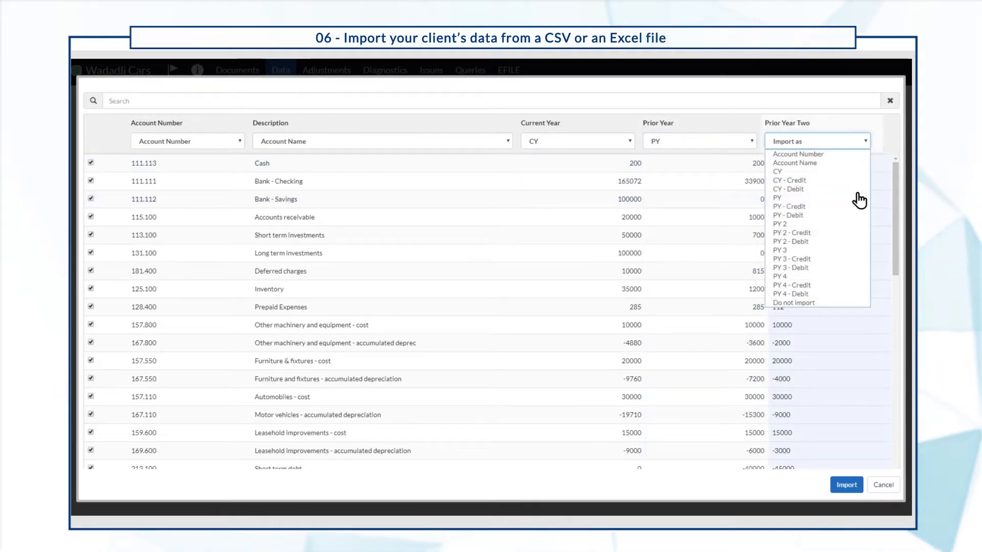
click(793, 303)
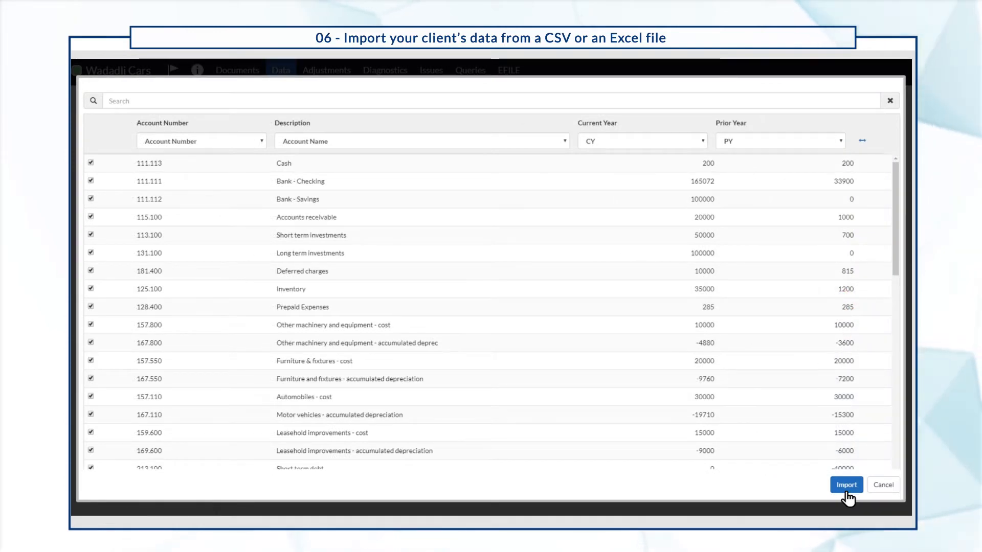
Import the mapped trial balance and scroll through the Trial Balance - Accounts list.
click(846, 483)
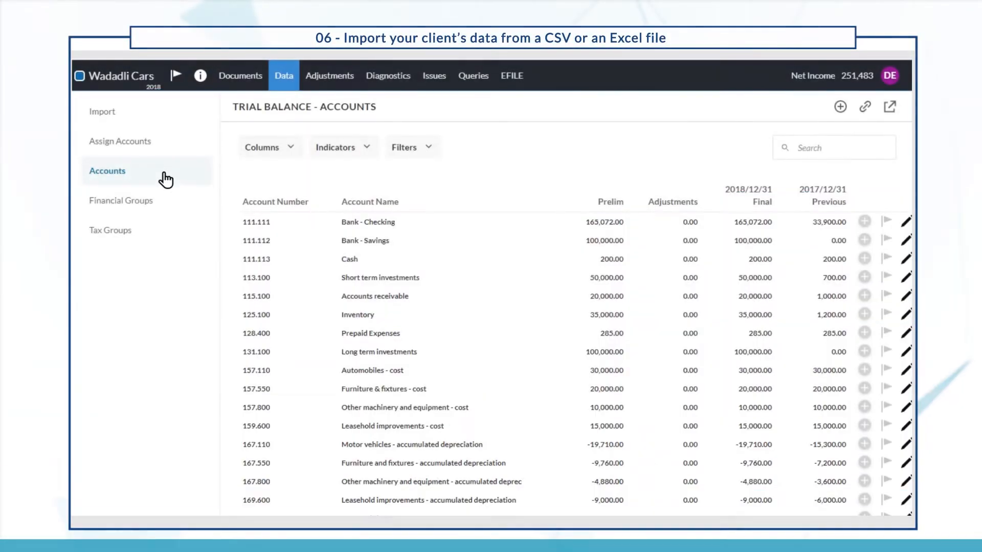
scroll(down, 3)
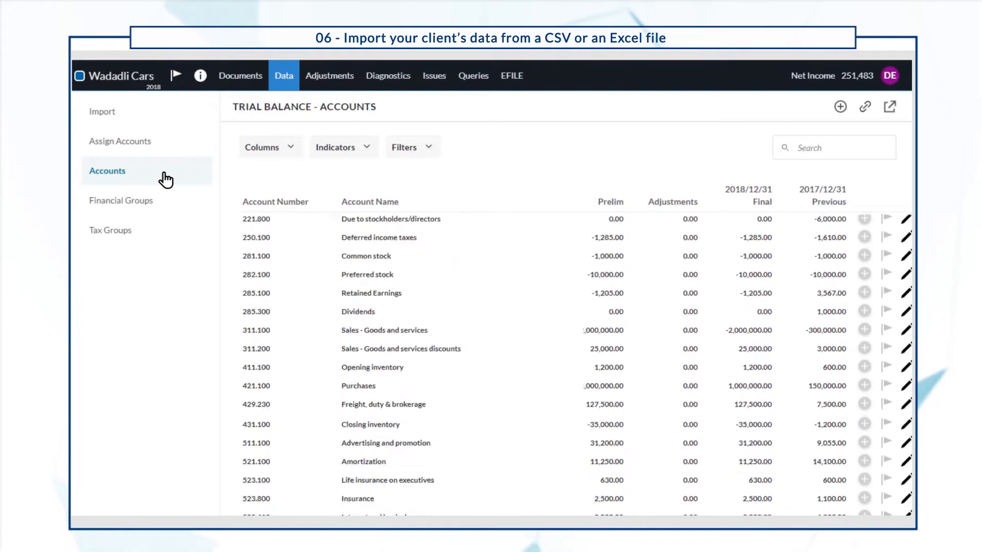
scroll(down, 3)
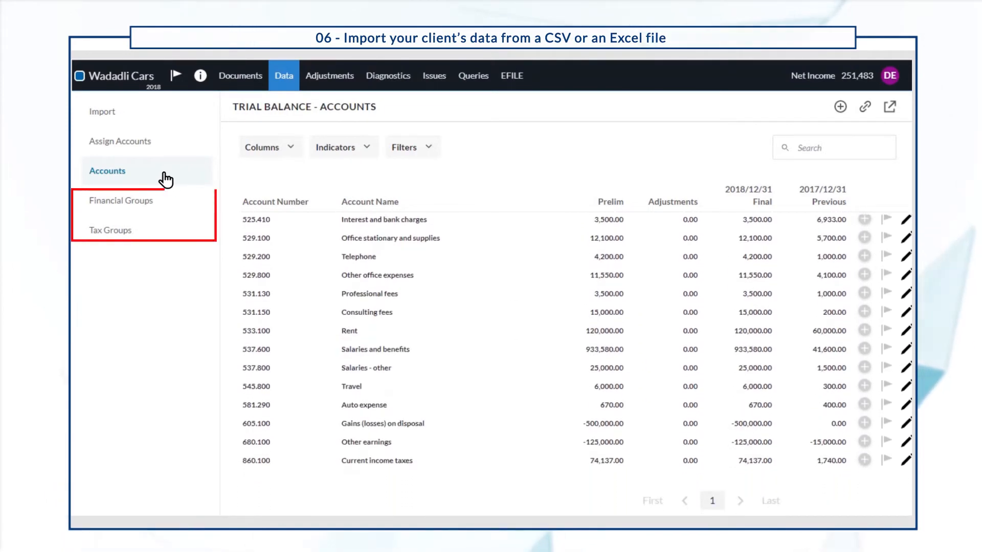
click(121, 200)
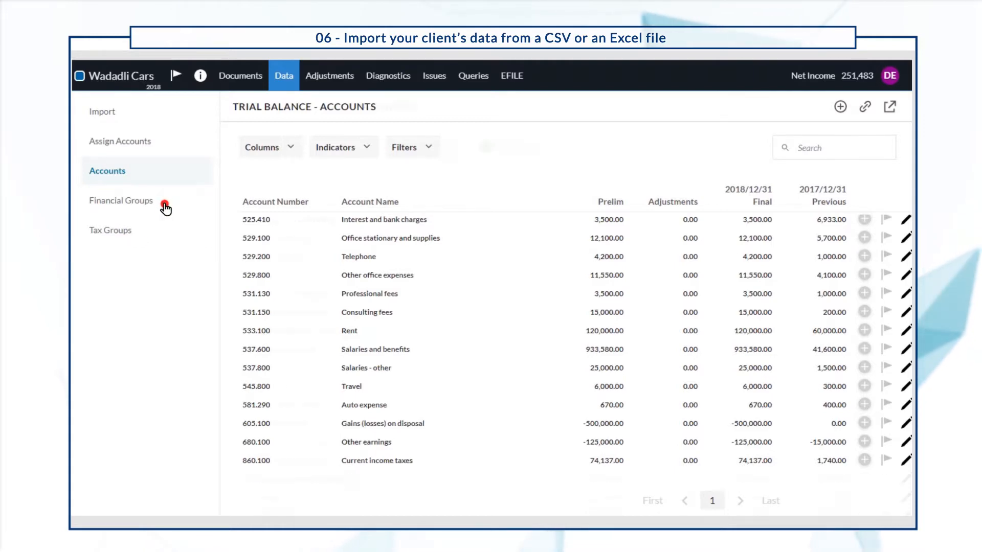
Review the trial balance by Financial Groups and Tax Groups, then return to Import.
click(121, 200)
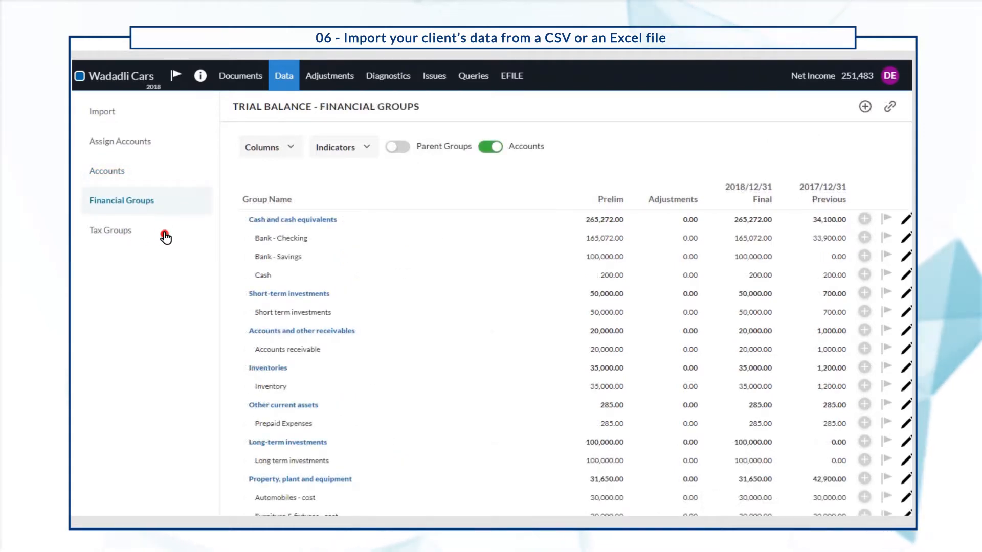
click(111, 230)
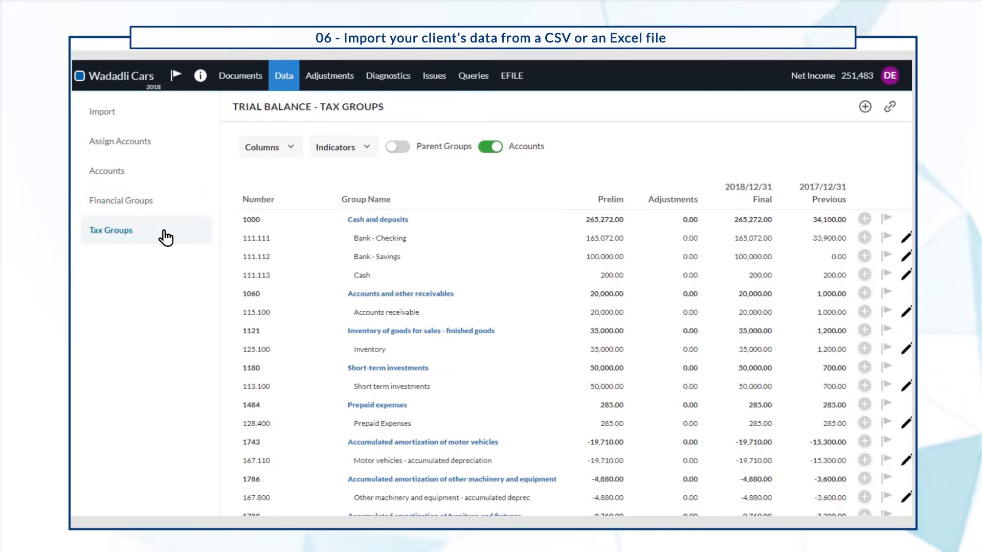
click(101, 111)
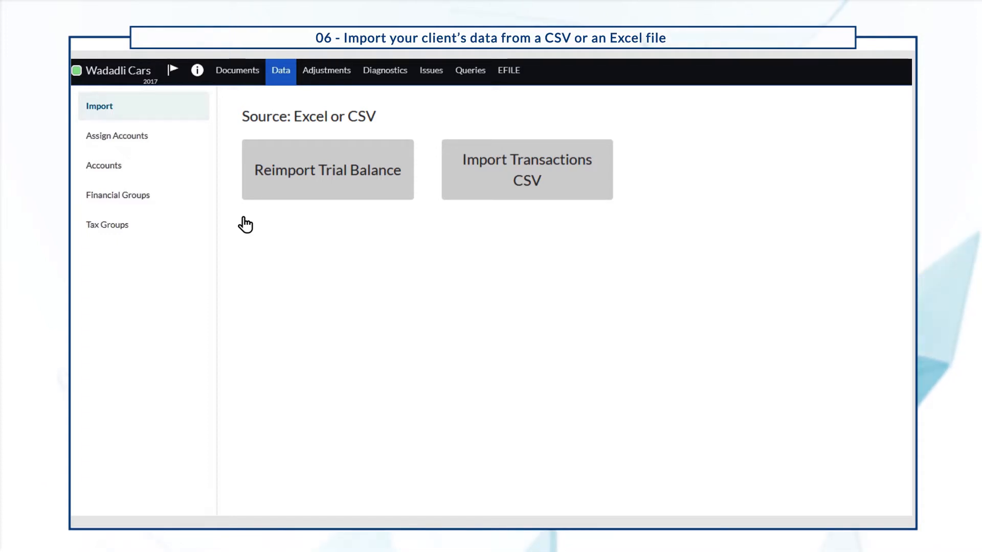
Upload transactions.csv with Comma as the delimiter for the transactions import.
click(526, 169)
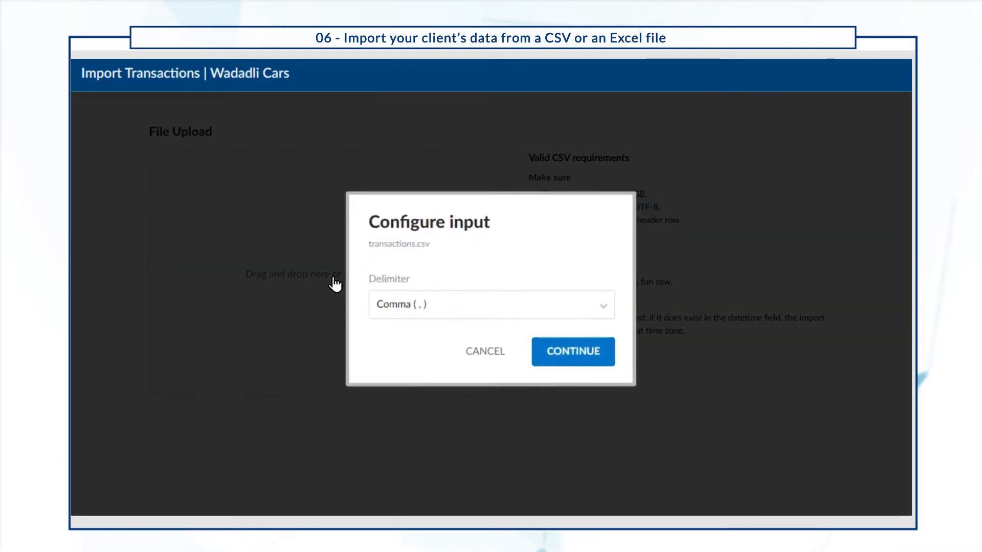
click(571, 351)
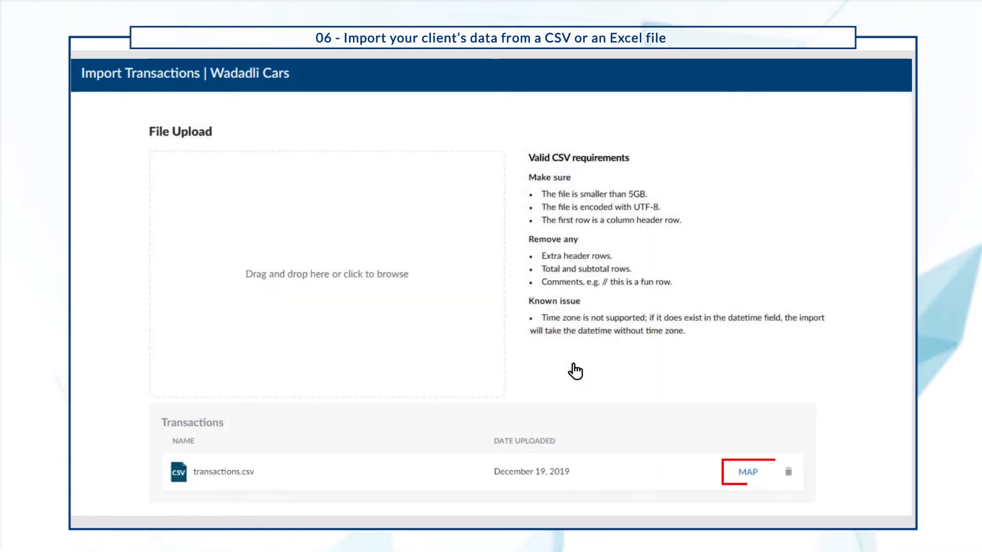
Map accountId as Account Identifier and amount as Amount with its debit/credit reading.
click(747, 472)
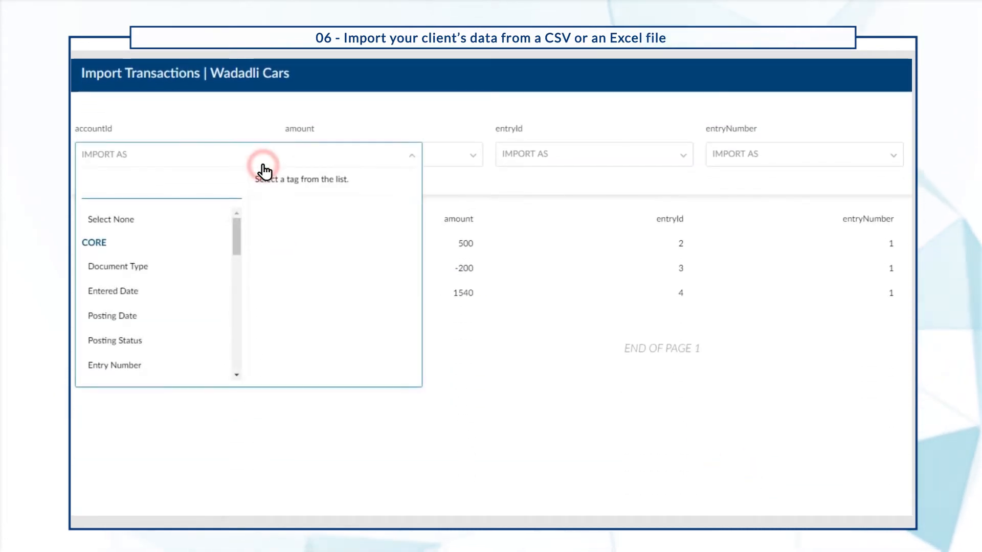
text(account)
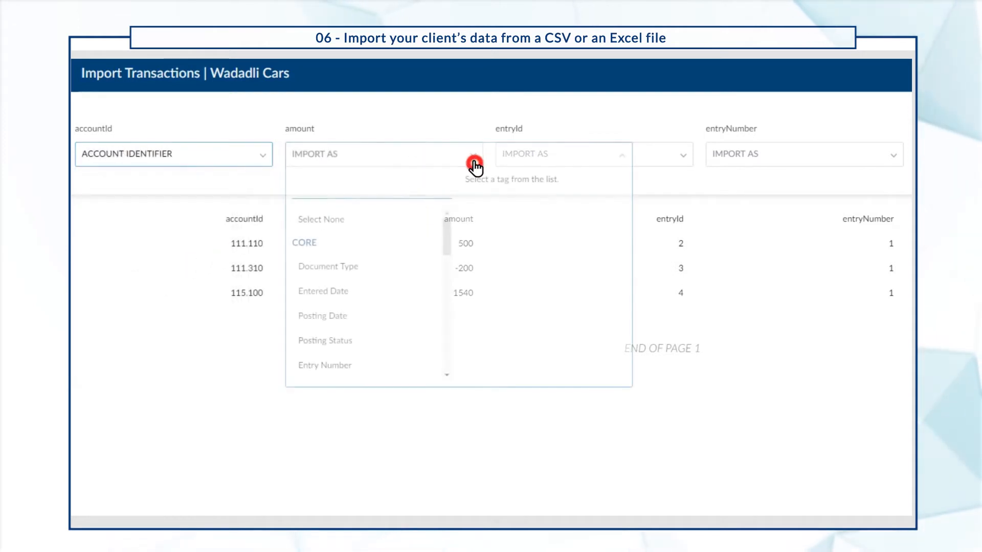
text(amount)
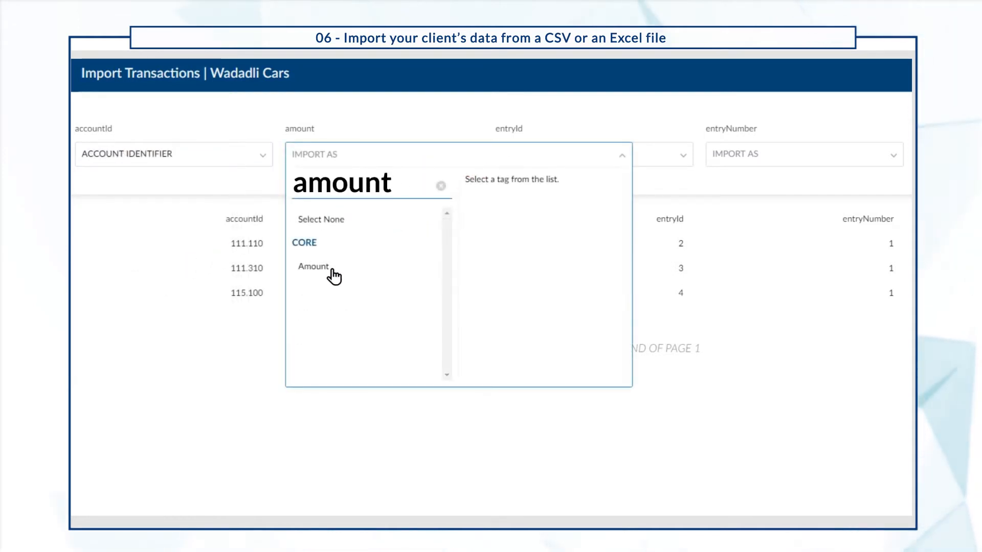
click(313, 266)
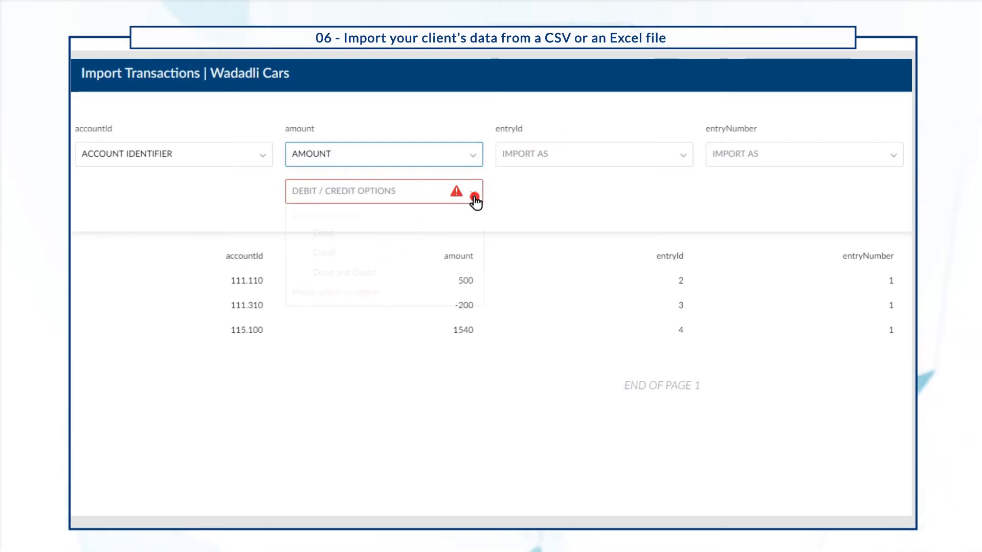
click(303, 259)
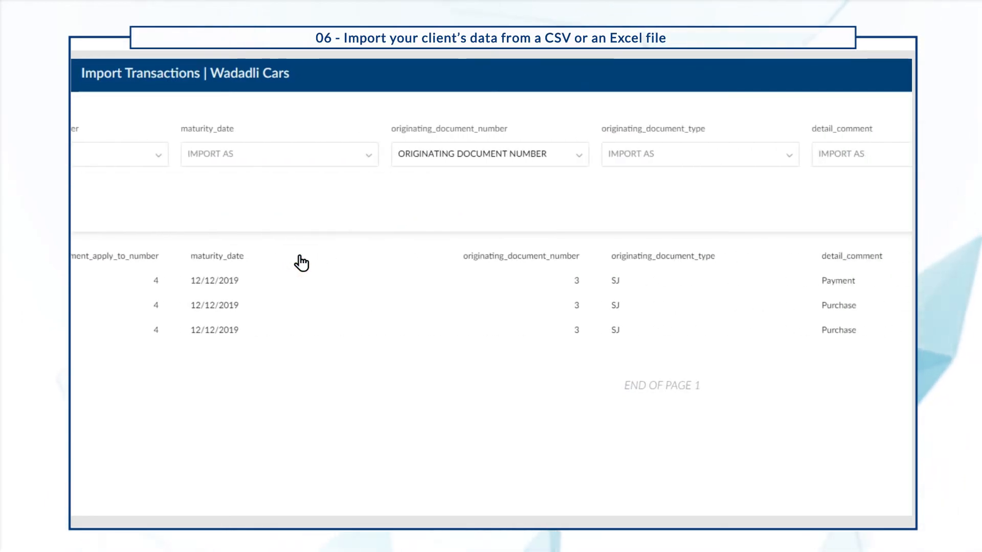
Map originating_document_type as Document Type, matching SJ values to Sales Invoices.
scroll(right, 3)
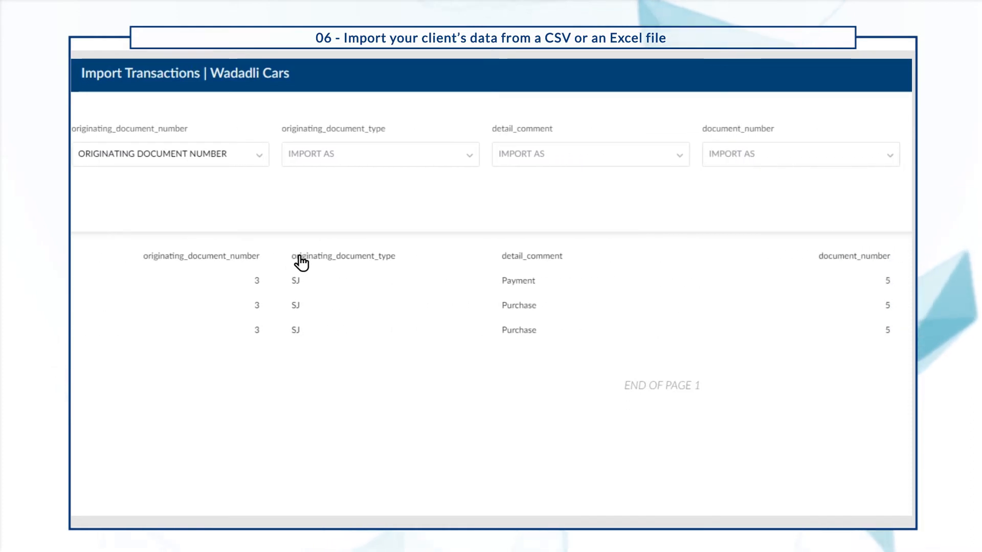
click(380, 154)
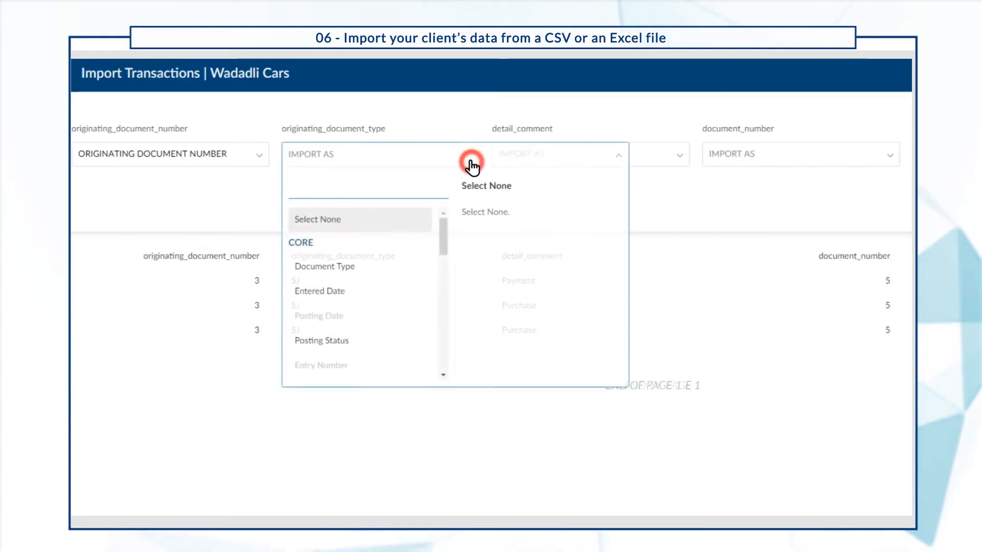
click(324, 266)
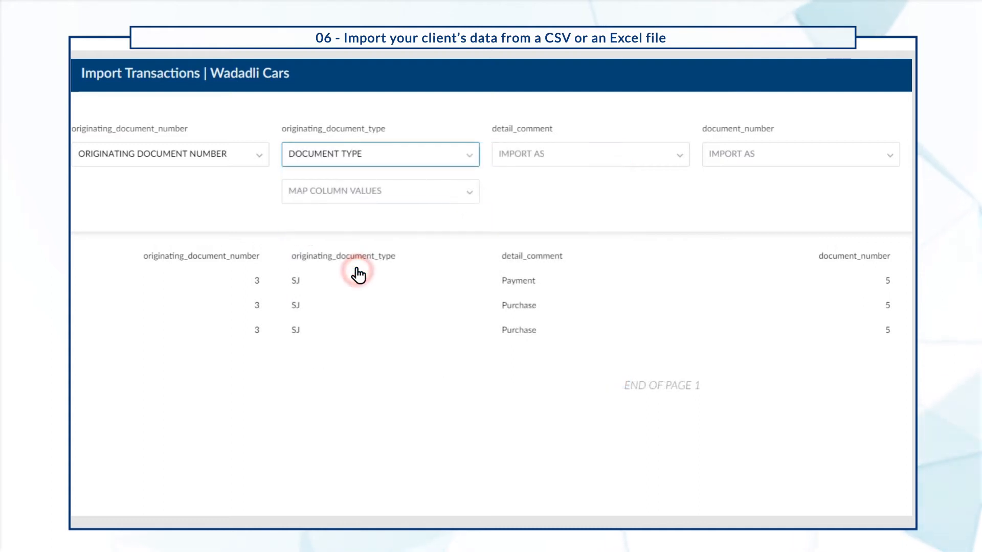
click(380, 191)
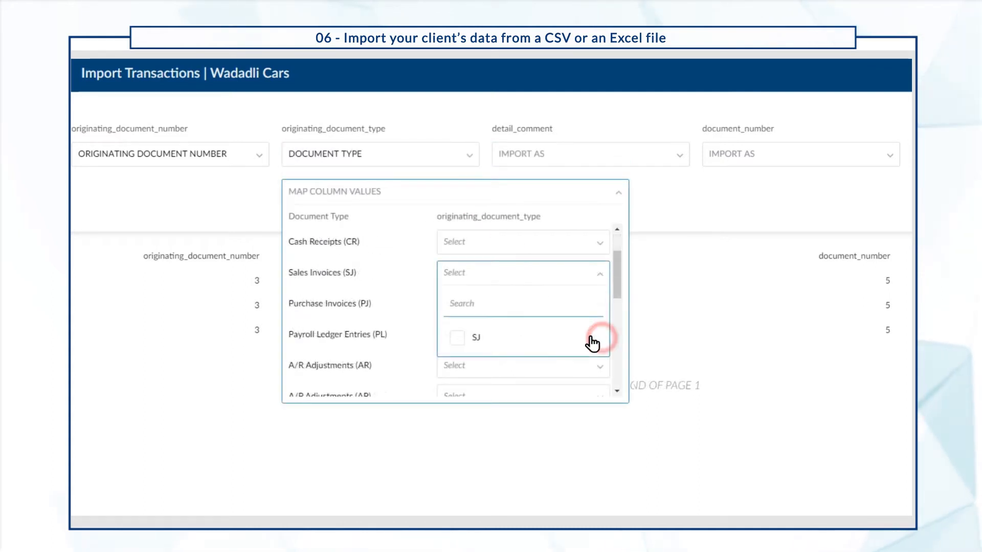
click(457, 337)
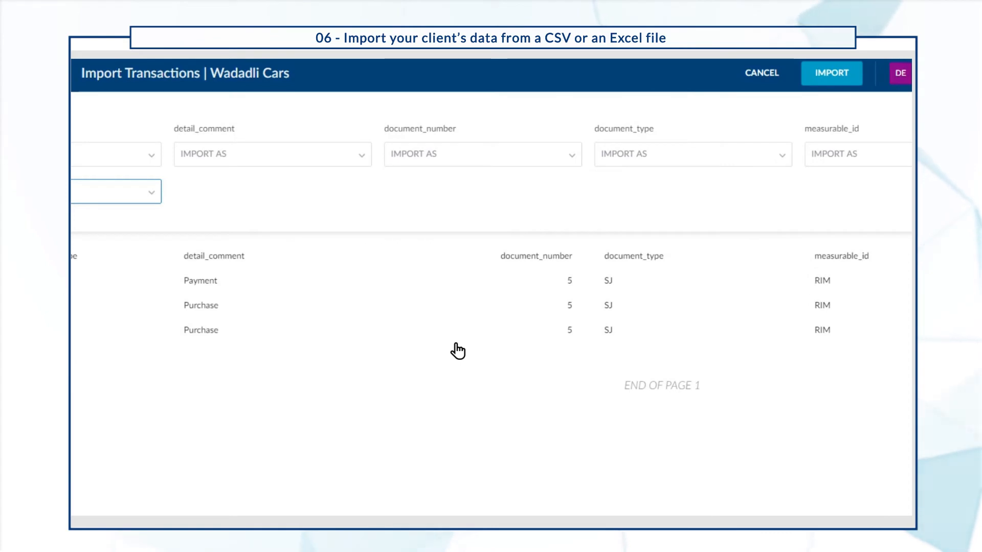
Import the mapped transactions.csv into Wadadli Cars and return to the engagement.
click(831, 74)
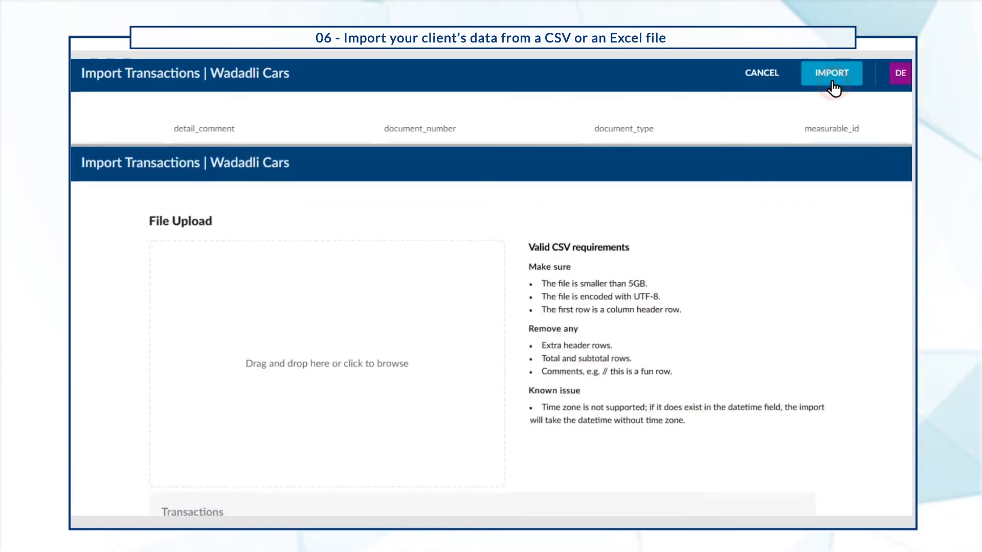
click(831, 72)
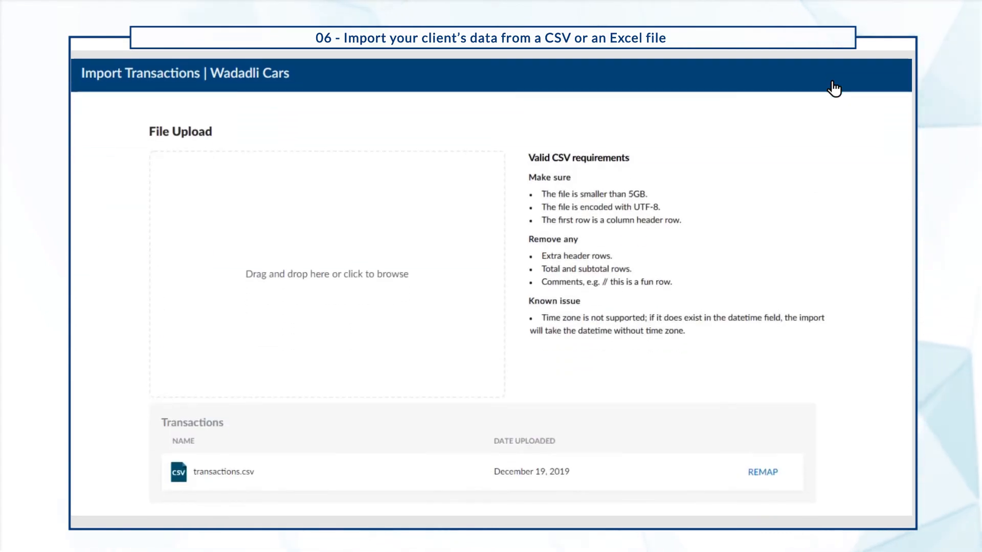
click(762, 472)
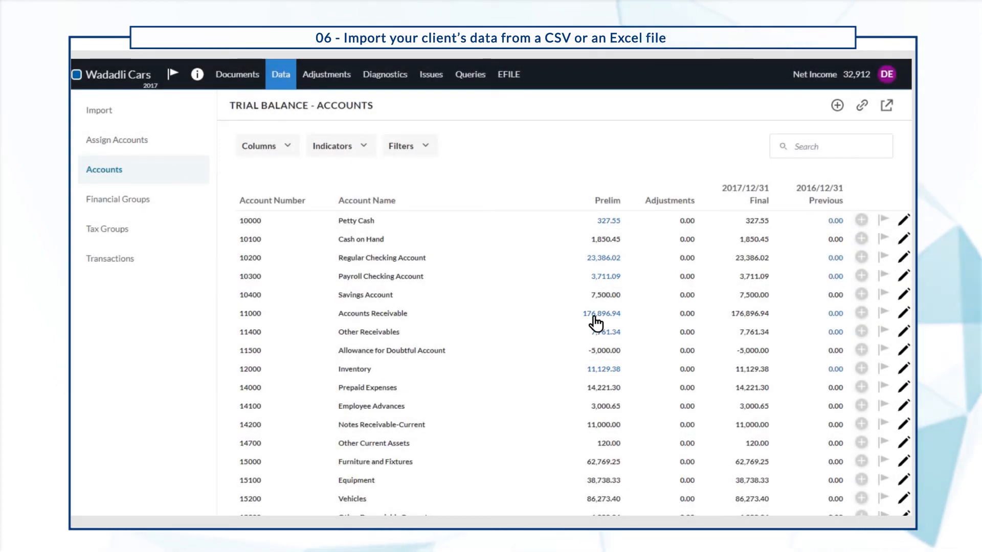
Drill into Accounts Receivable's Prelim transactions, then scroll the full Transactions list.
click(600, 313)
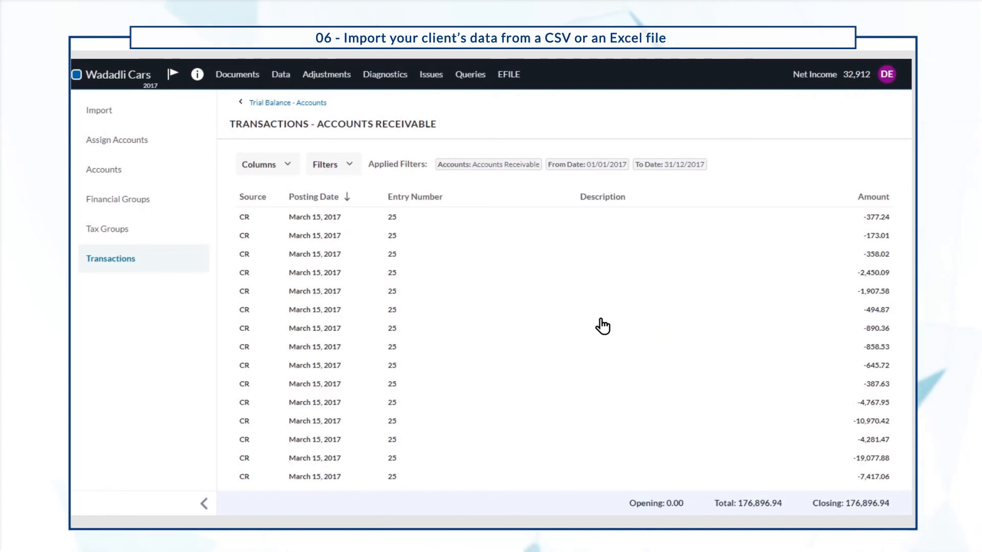
mouse_move(385, 301)
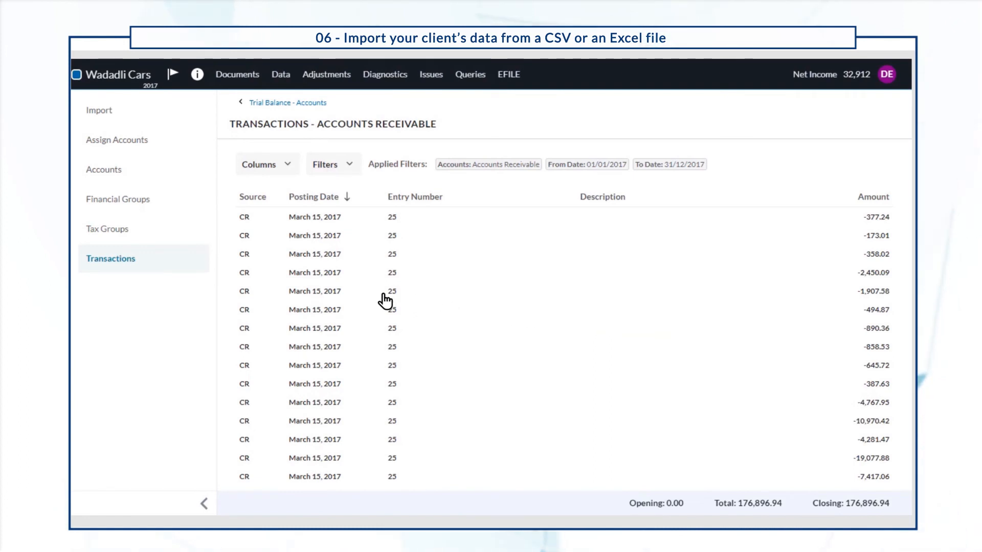
click(111, 258)
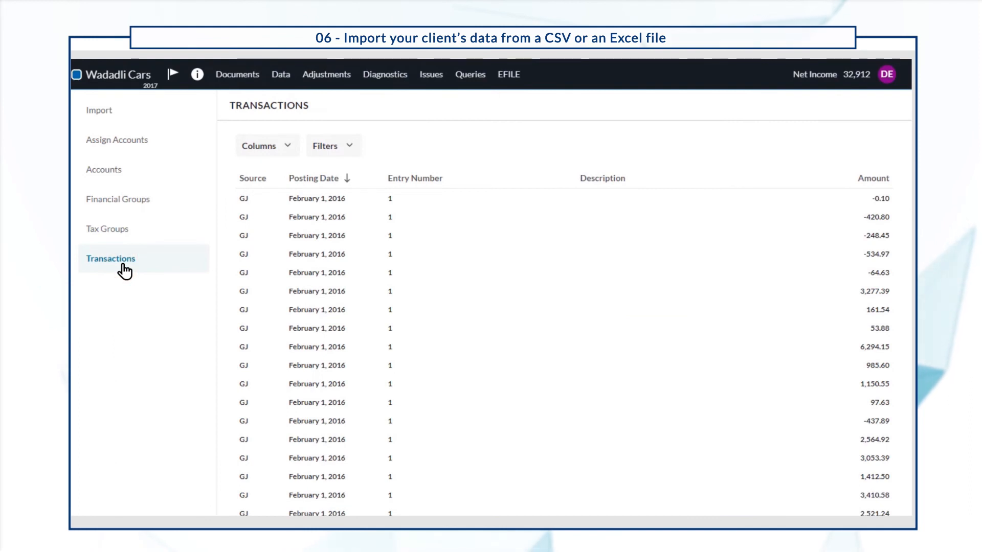
scroll(down, 3)
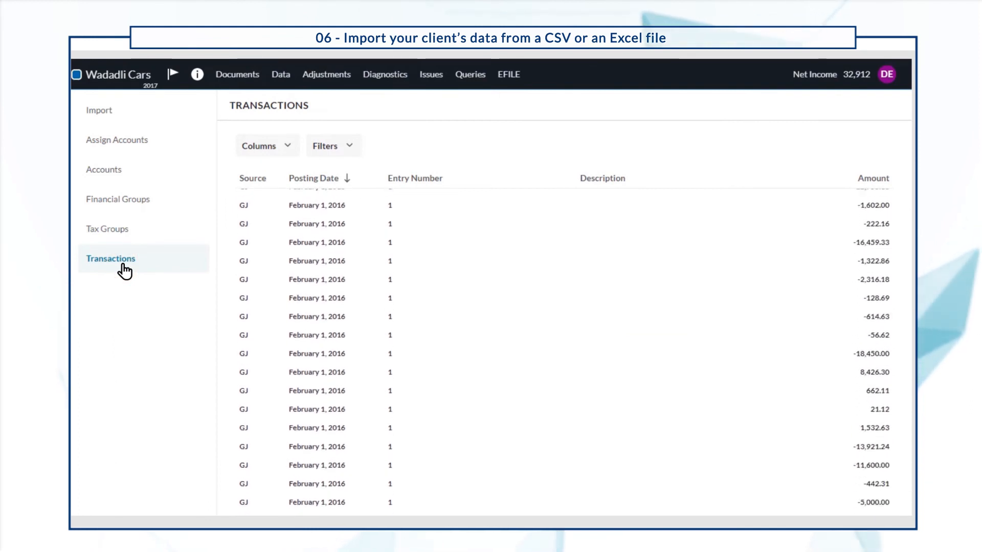
scroll(down, 3)
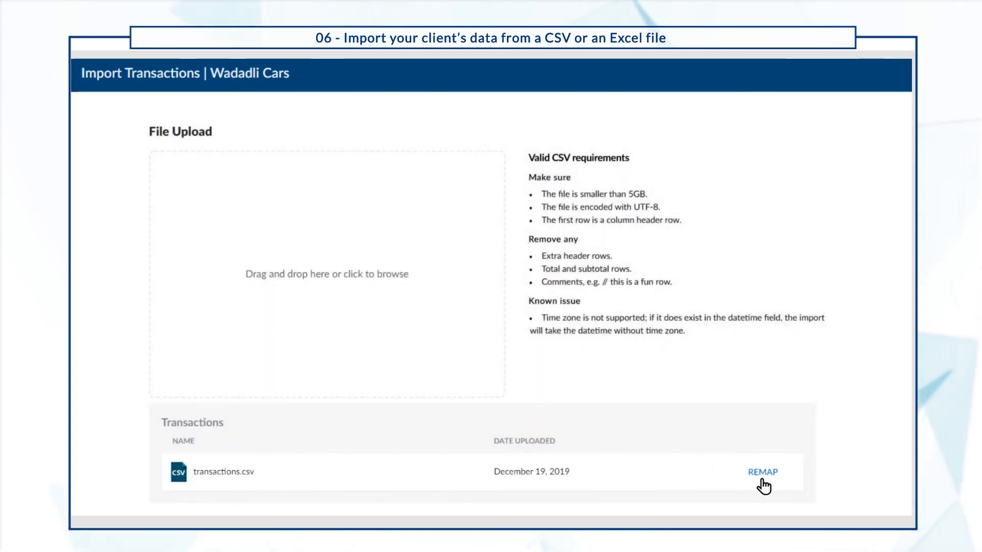
Remap transactions.csv and review the Import As tag assigned to entryId.
click(763, 472)
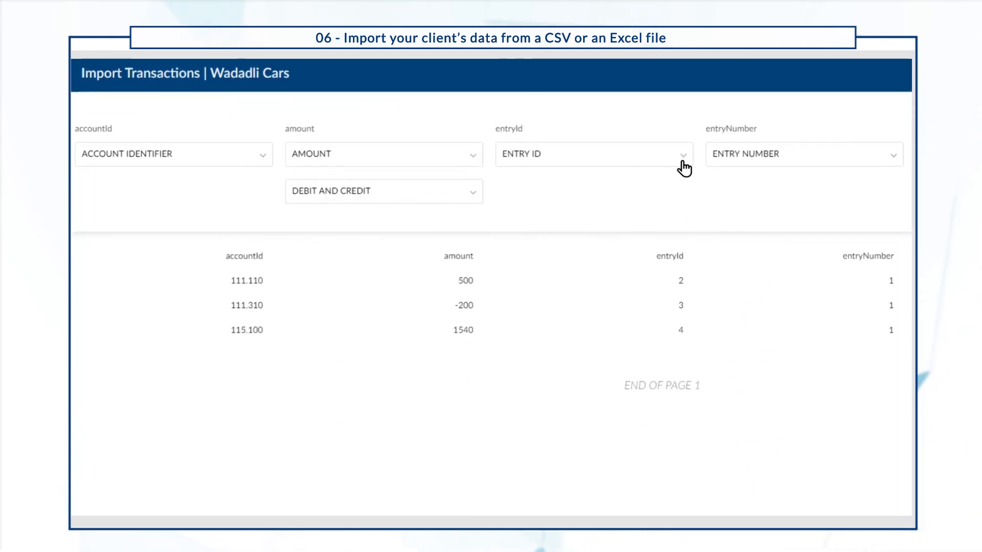
click(593, 154)
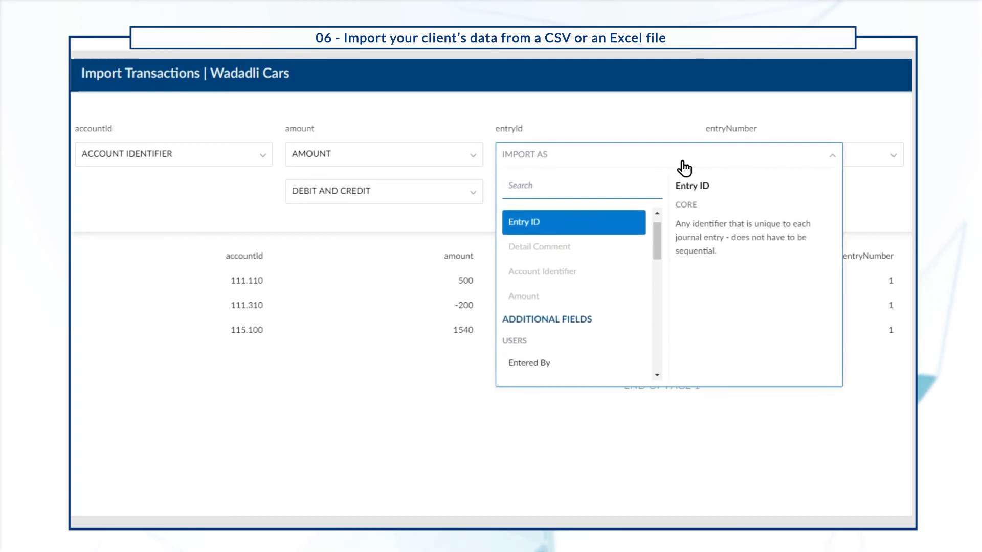